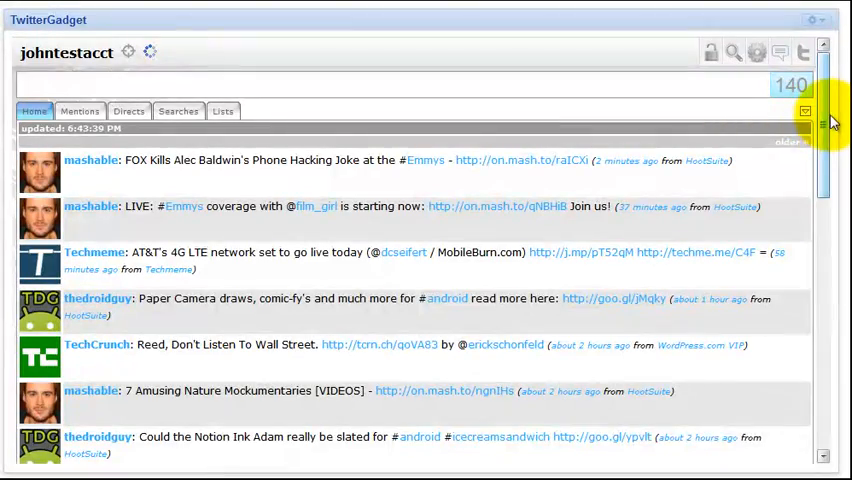
Scroll the home timeline, then reveal the extra views list under the character counter.
scroll(down, 3)
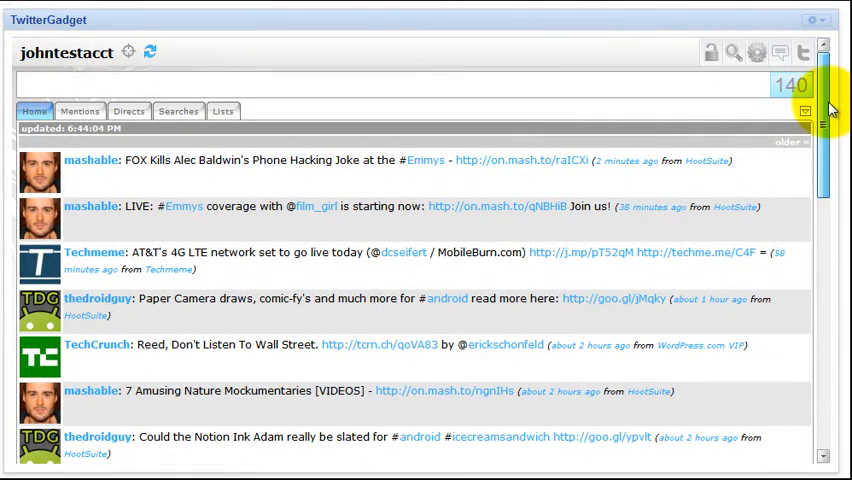
scroll(down, 3)
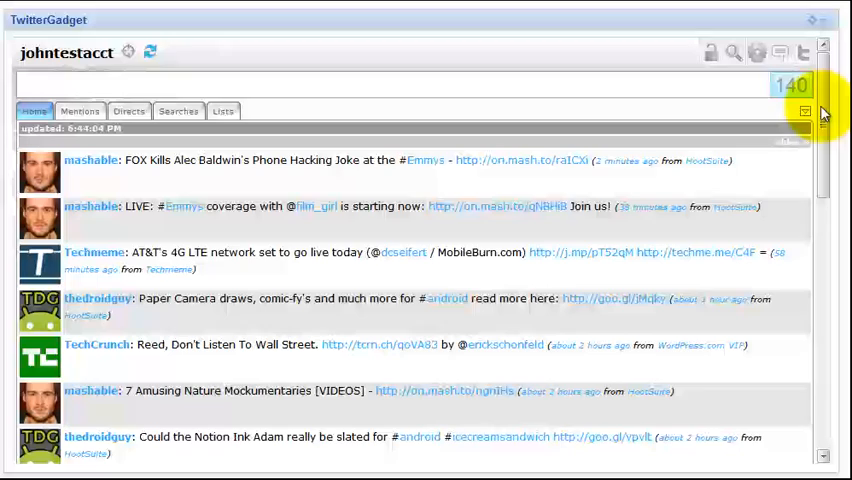
scroll(down, 3)
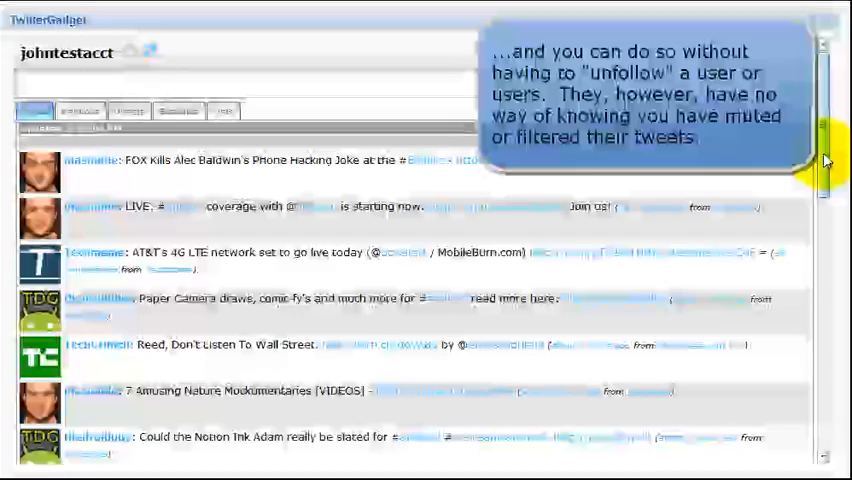
scroll(down, 3)
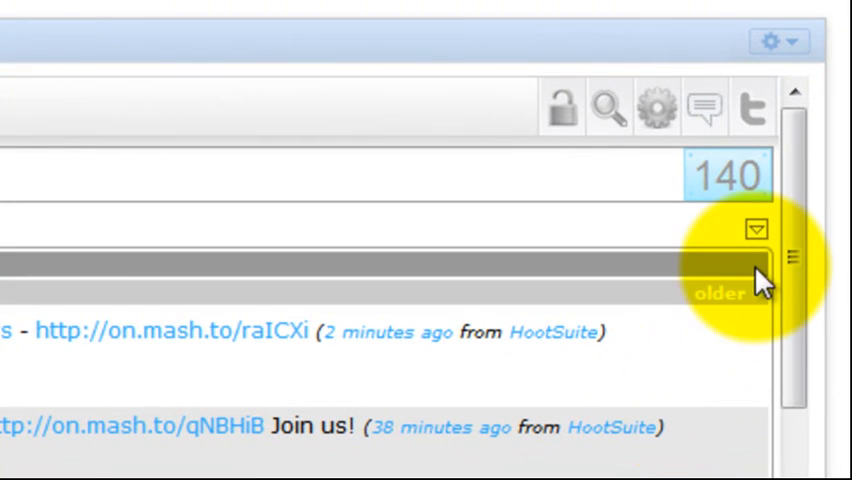
click(756, 230)
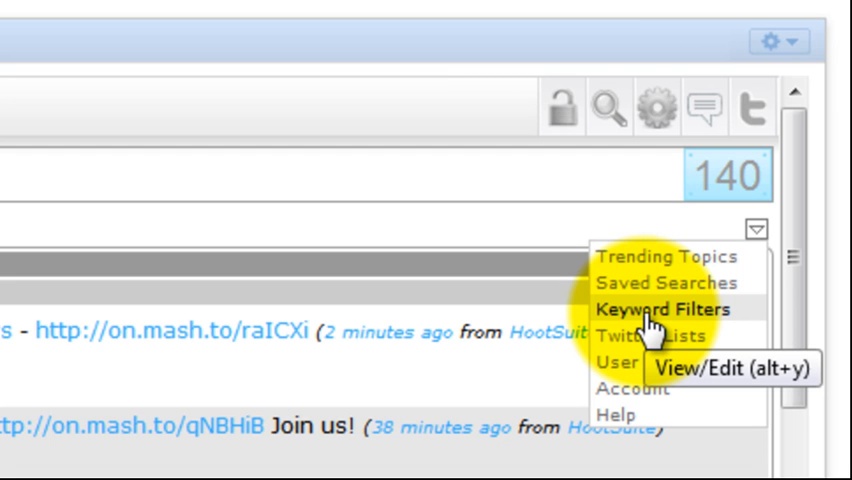
Add and save a '#android' keyword filter, leaving 5 tweets filtered on Home.
click(660, 310)
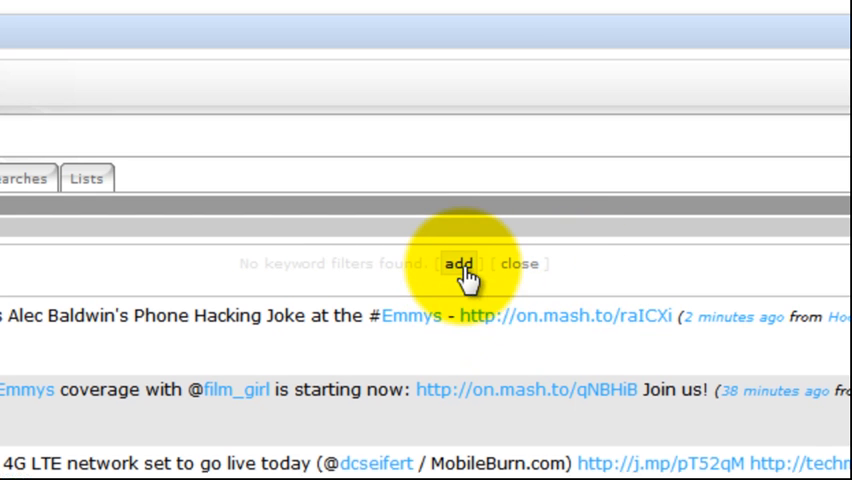
click(456, 264)
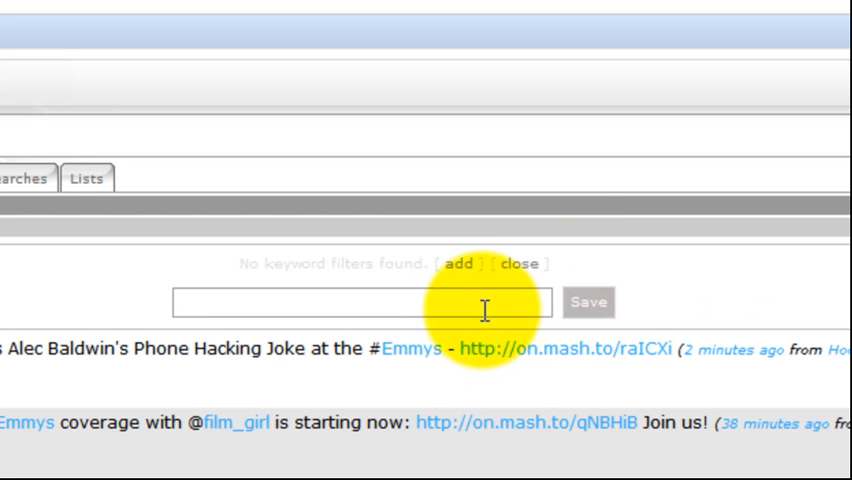
text(#android)
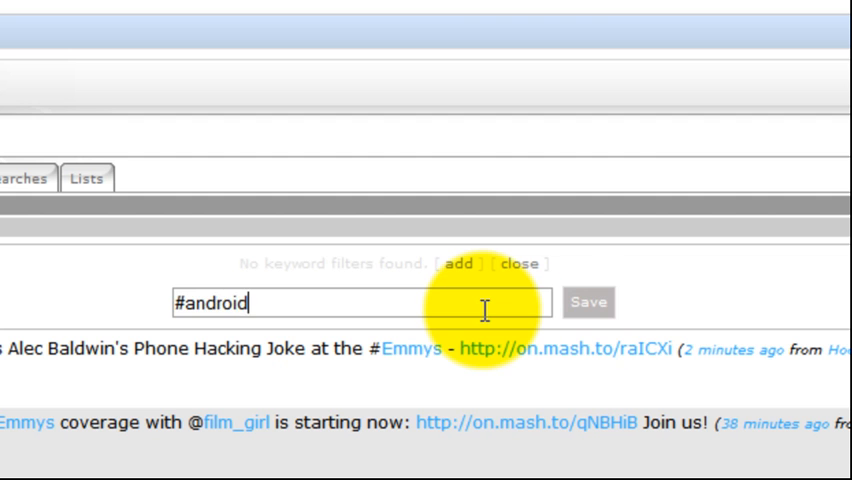
click(588, 302)
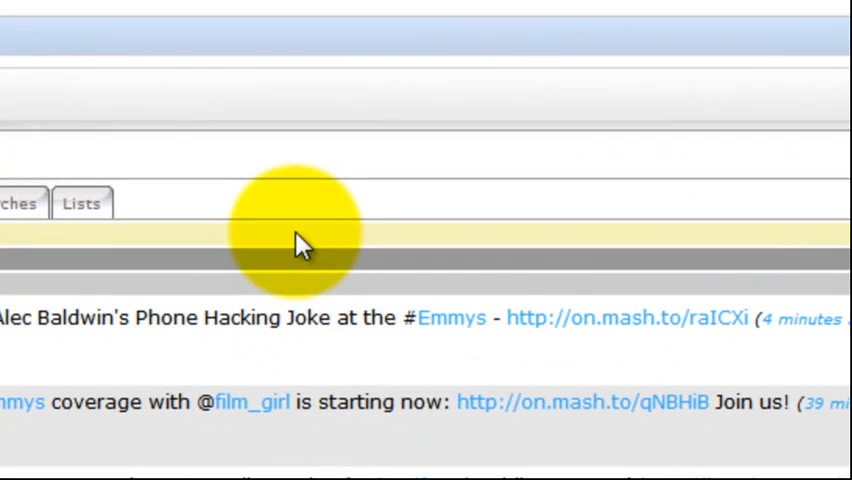
mouse_move(300, 240)
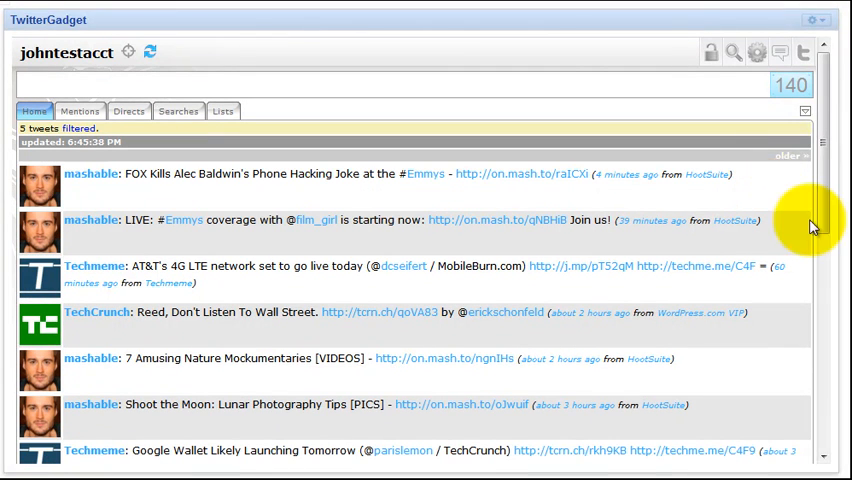
Remove the #android filter via Keyword Filters so those tweets reappear.
click(804, 112)
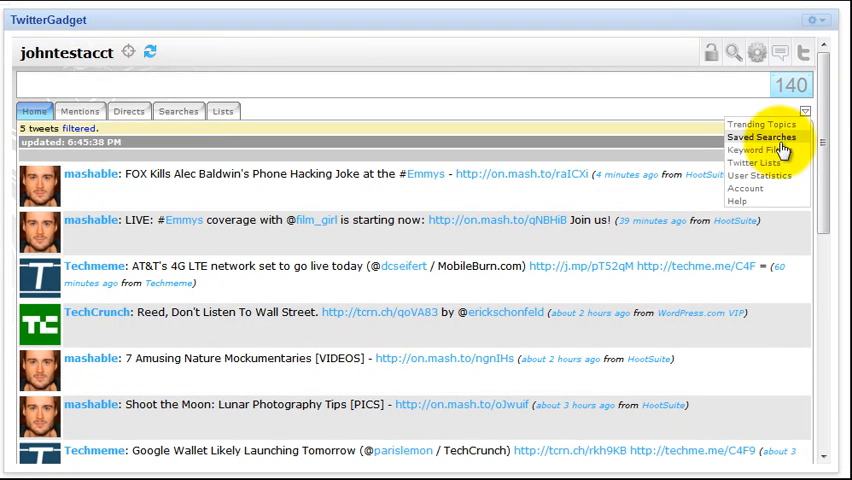
click(580, 196)
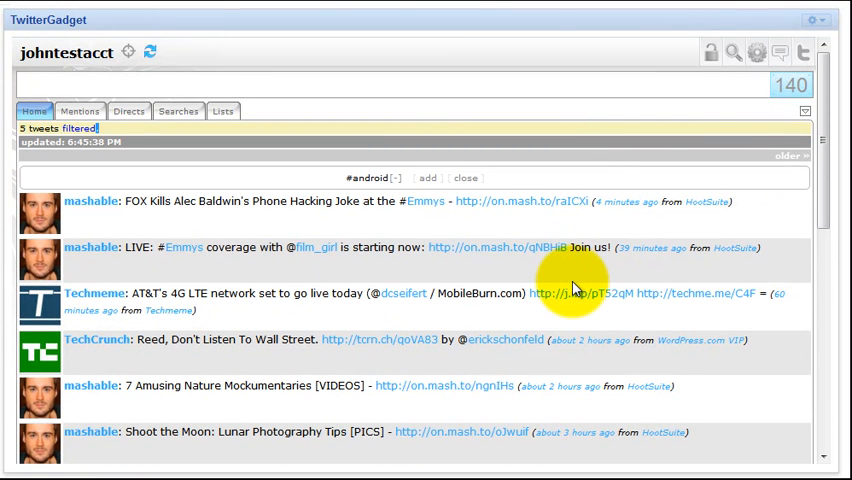
click(426, 178)
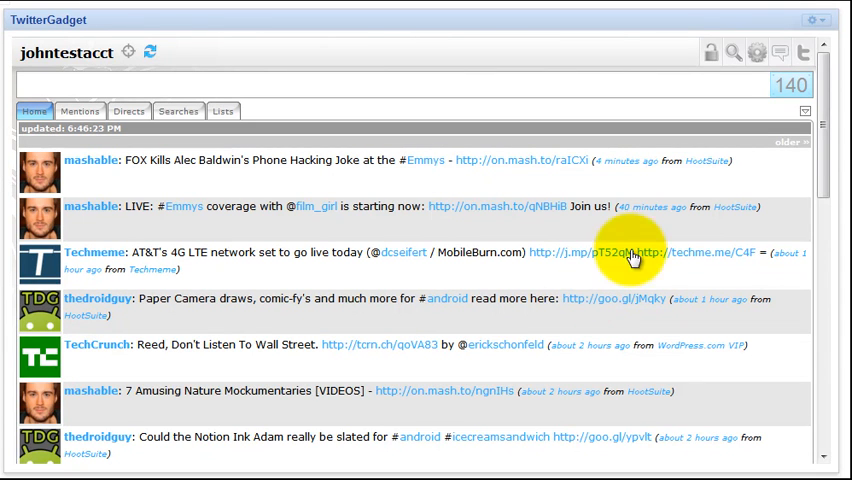
Add 'Wall Street' from the TechCrunch tweet and '#android' as keyword filters.
scroll(down, 3)
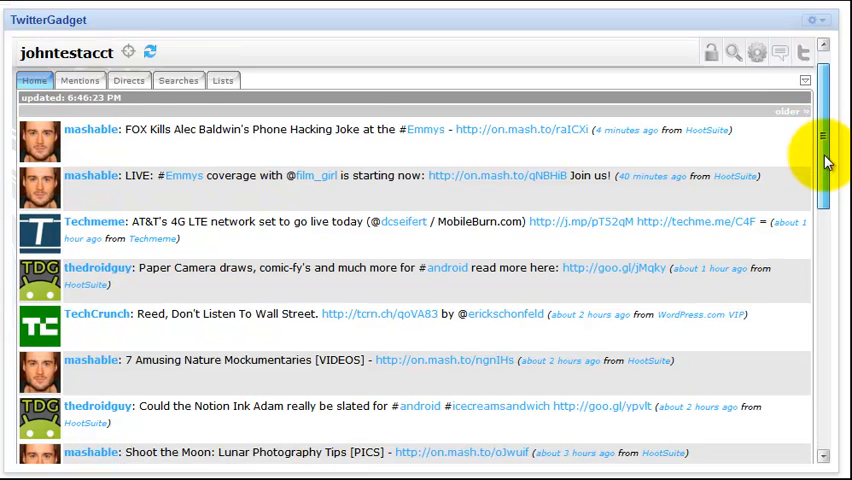
scroll(down, 3)
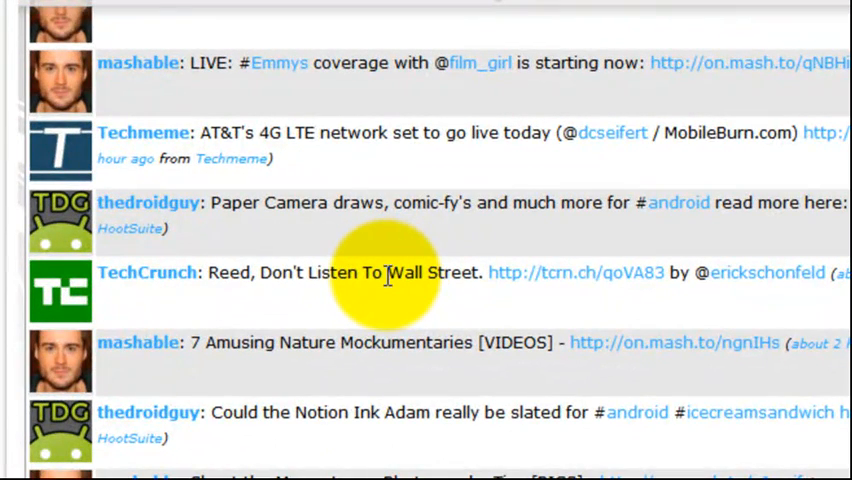
double_click(404, 272)
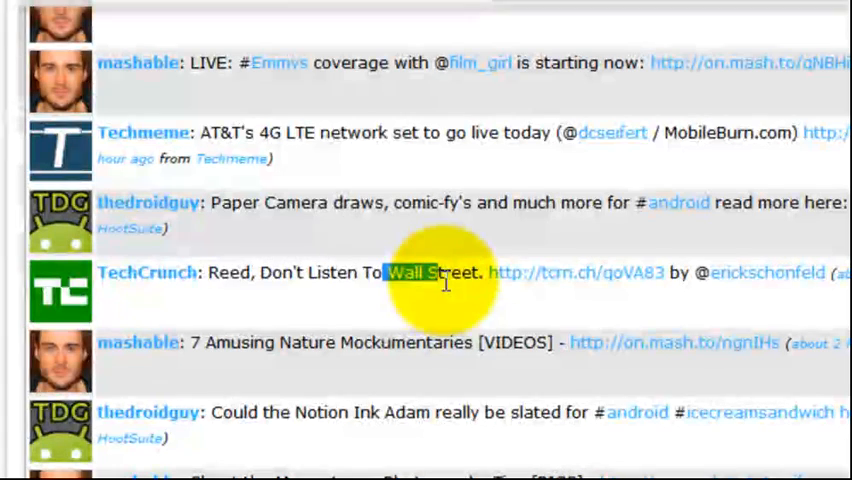
double_click(444, 272)
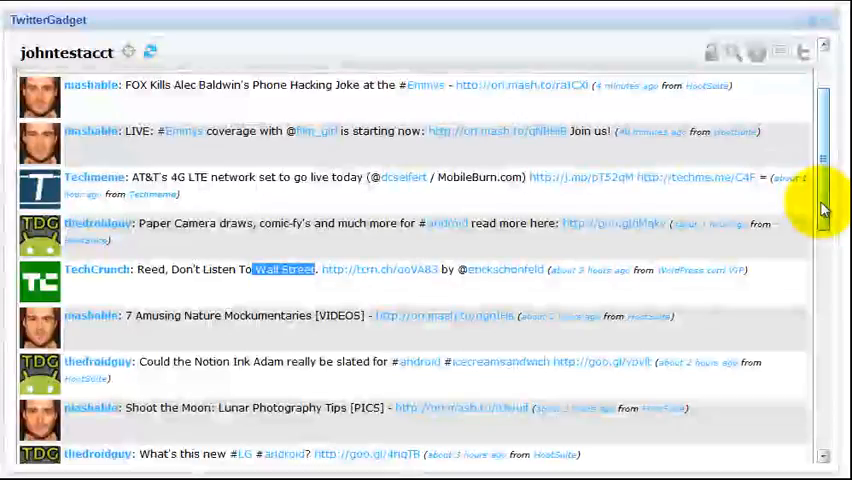
click(284, 268)
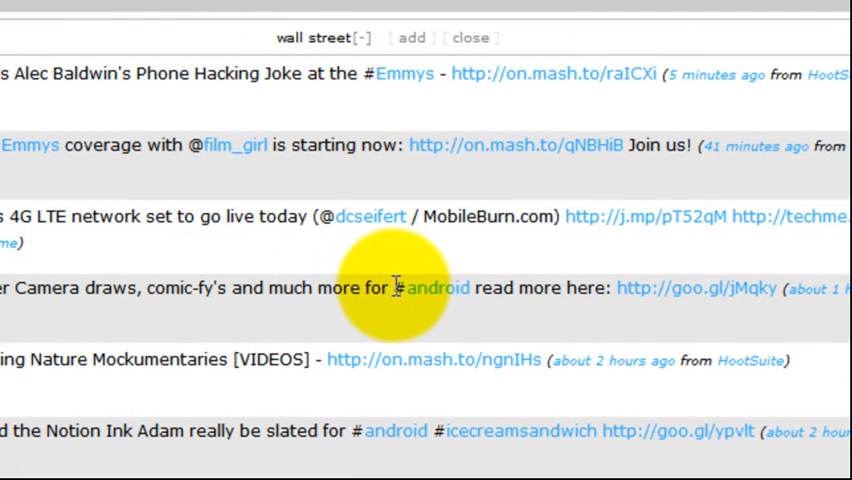
double_click(430, 288)
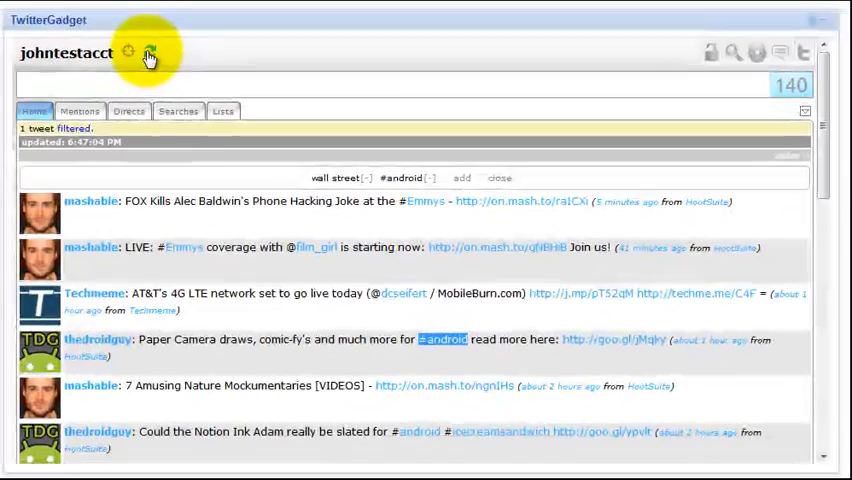
Refresh the timeline so the filters hide 6 tweets.
click(150, 52)
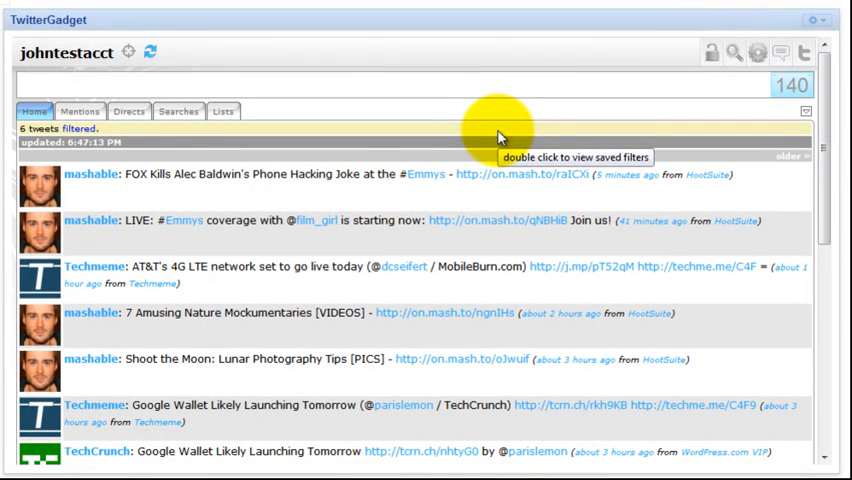
mouse_move(548, 112)
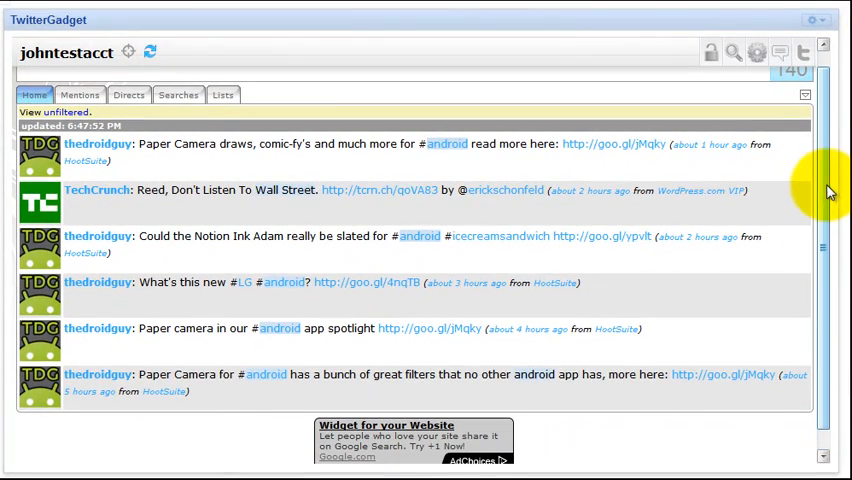
Leave the filtered-tweets view and reload the full timeline with #android and Wall Street tweets.
scroll(down, 3)
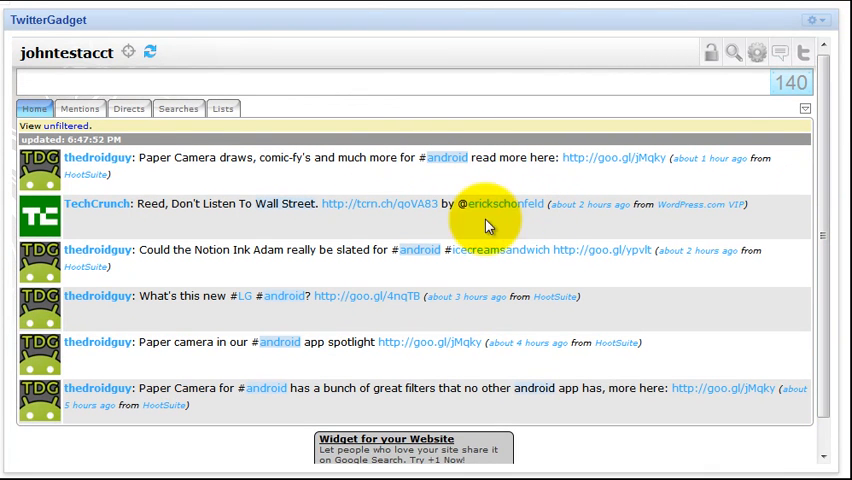
mouse_move(296, 304)
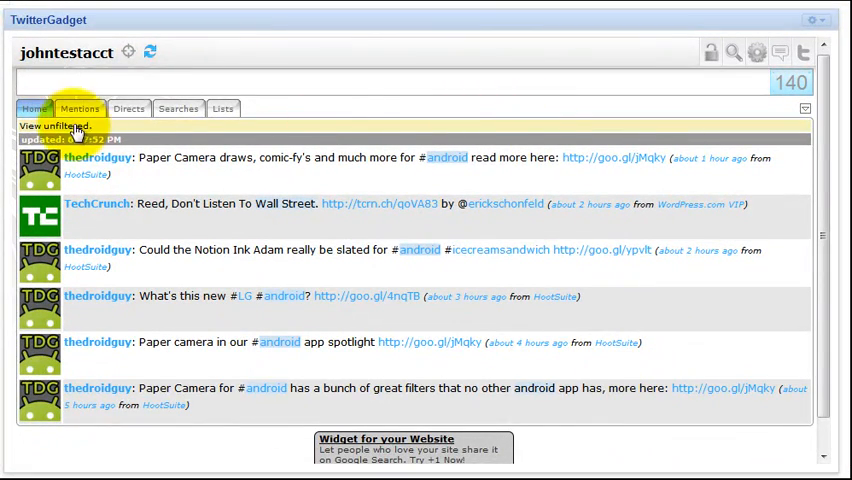
click(34, 110)
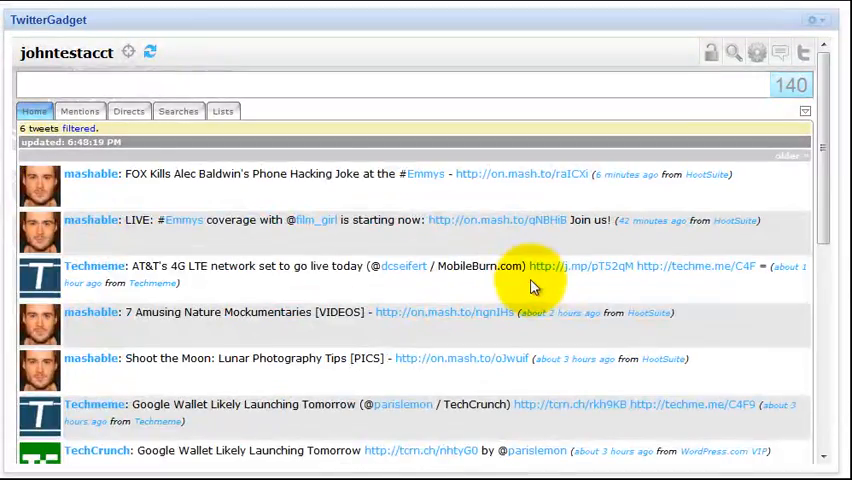
mouse_move(518, 136)
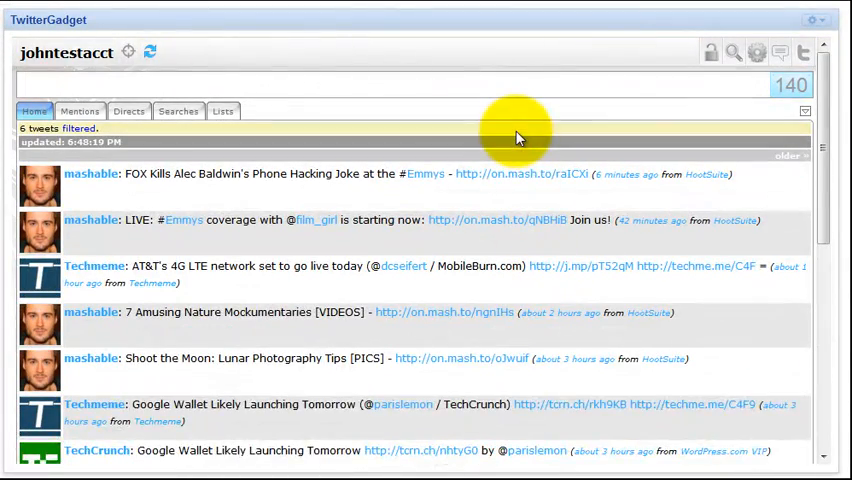
click(78, 128)
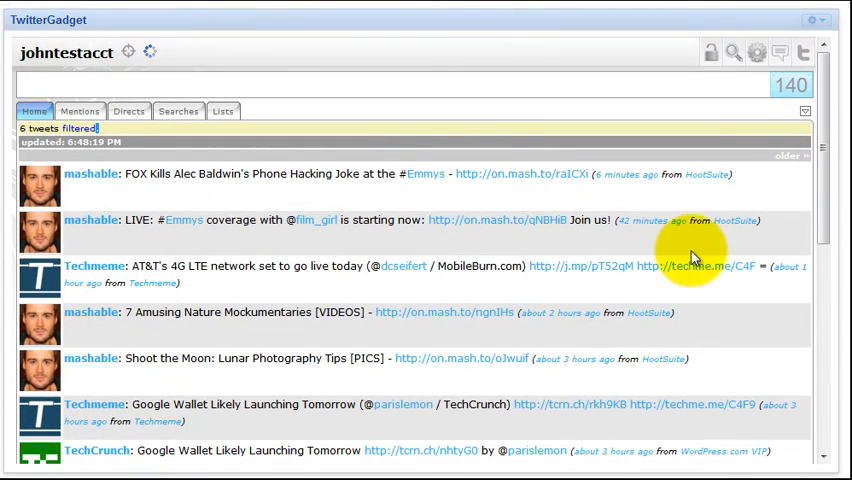
click(150, 52)
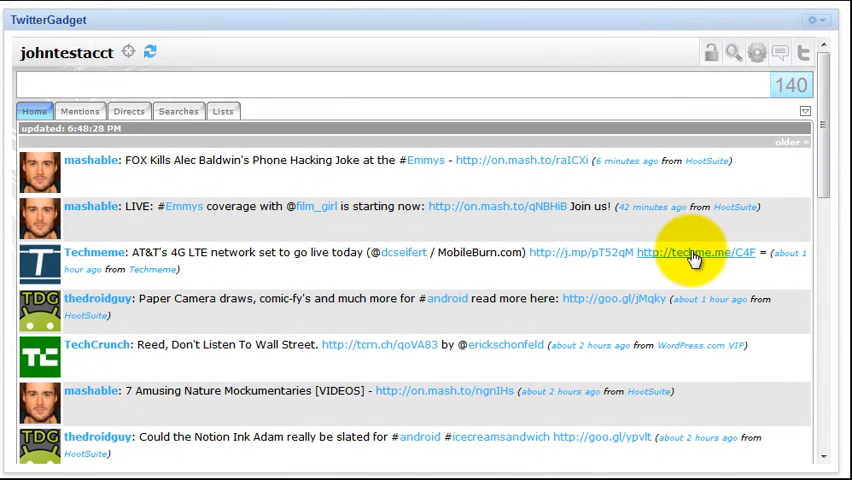